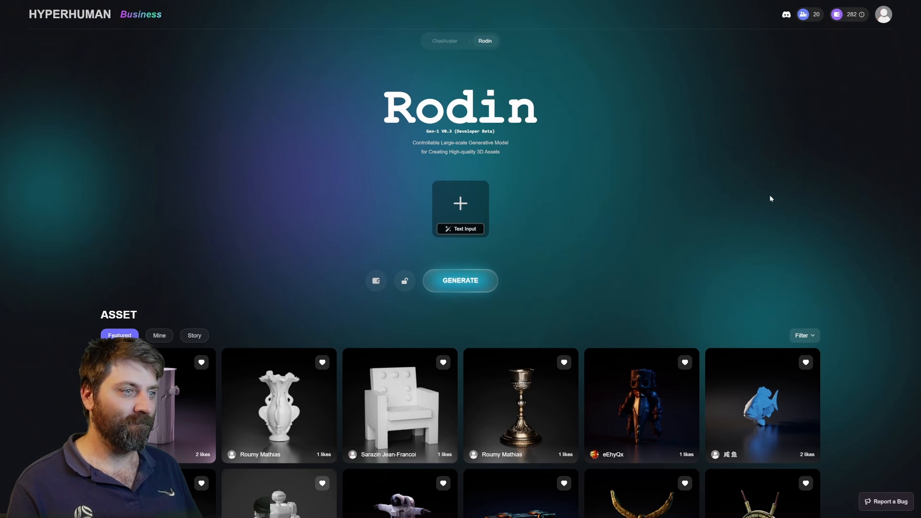
Browse Rodin's Featured community asset gallery and start an empty text prompt
scroll("down", 3)
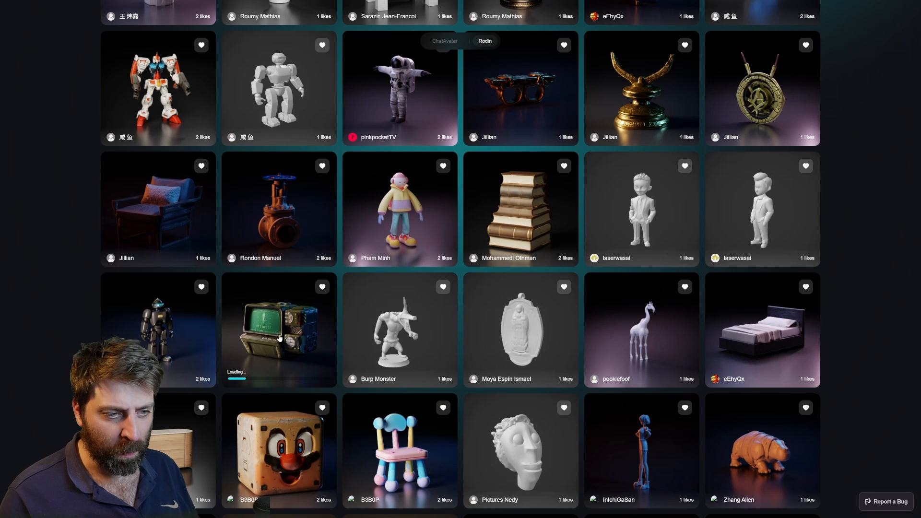
left_click(399, 209)
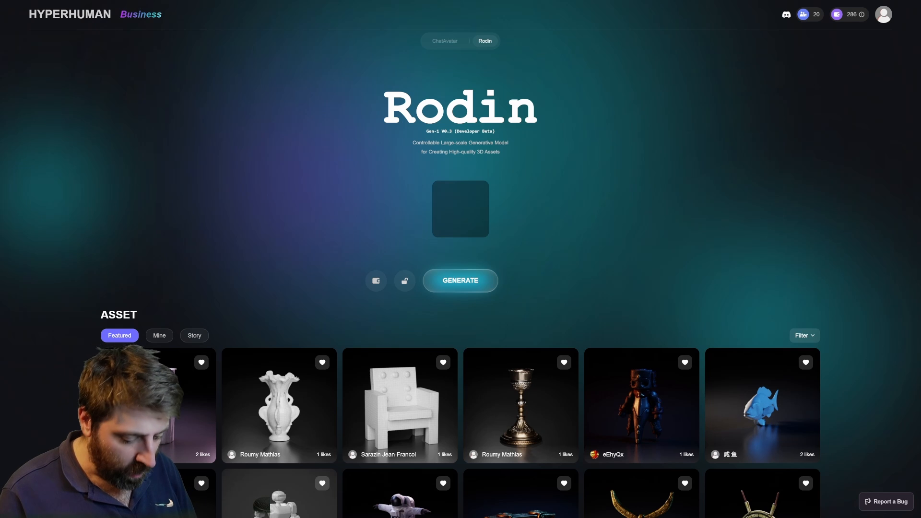
Enter the prompt 'Stainless steel oven' in Rodin's text input box
left_click(460, 208)
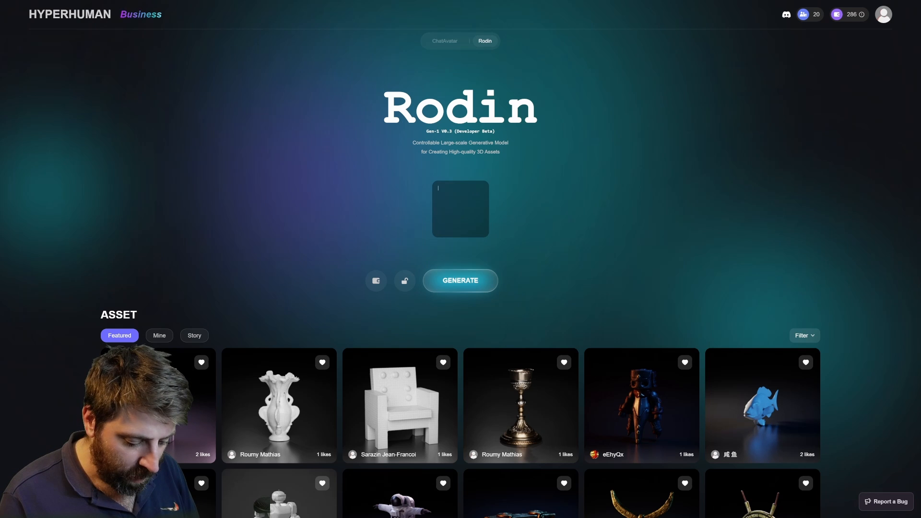
type("s")
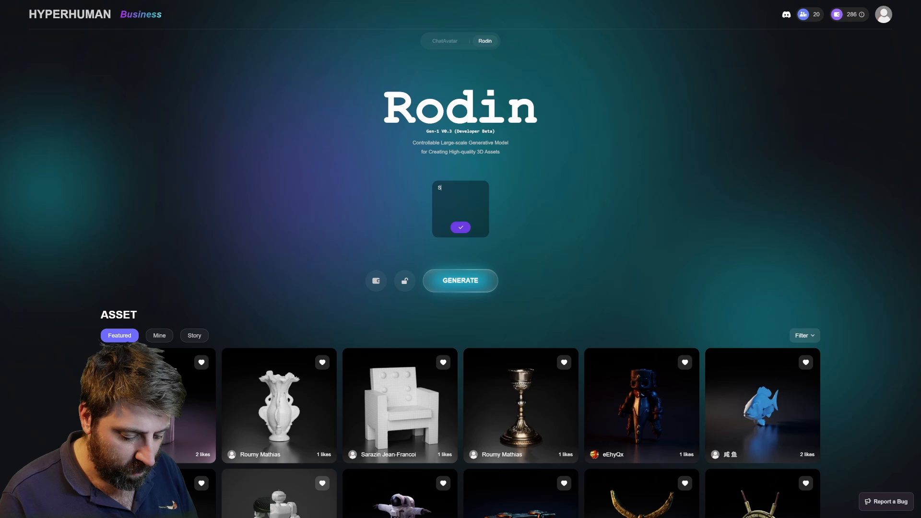
type("Stainless steel")
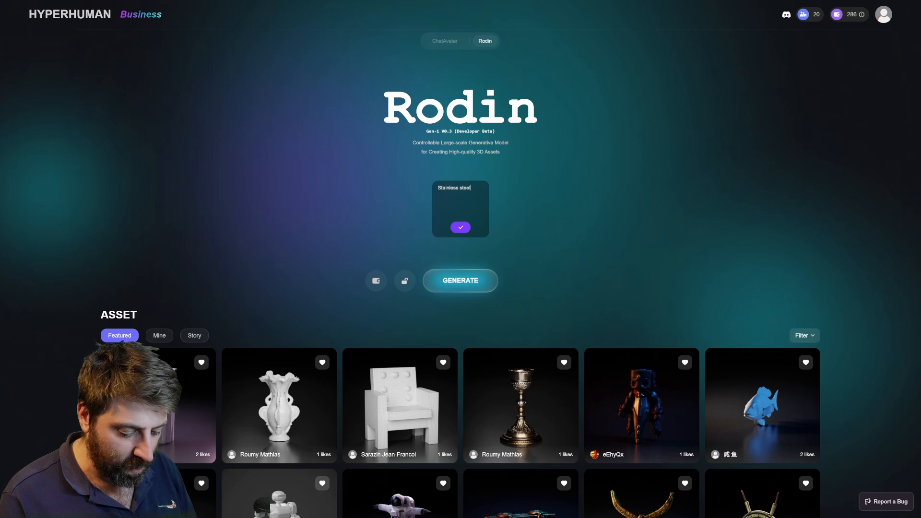
type("oven")
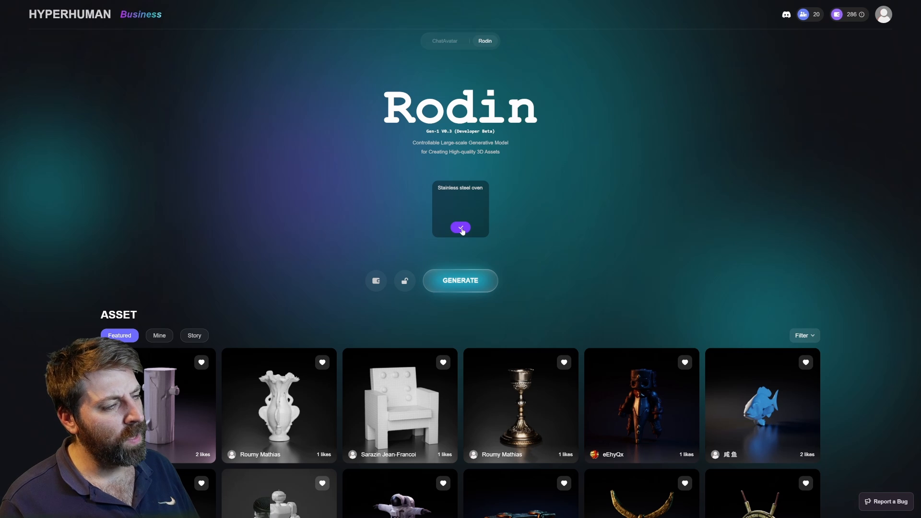
mouse_move(479, 258)
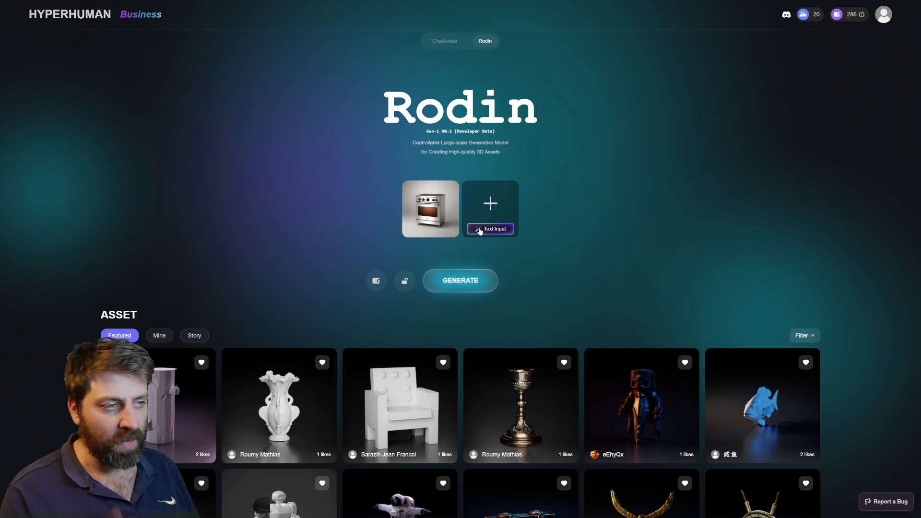
mouse_move(430, 236)
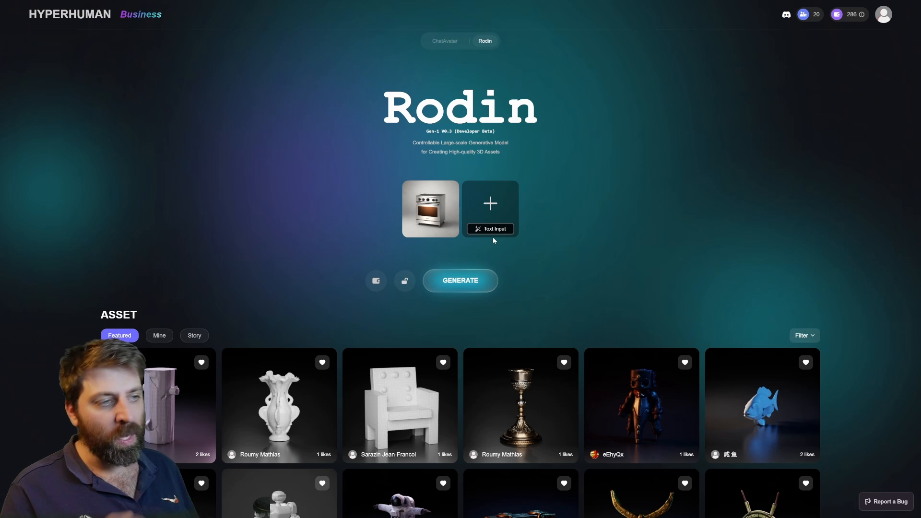
Generate the untextured oven geometry preview and pick a 10,000-polygon density
left_click(460, 281)
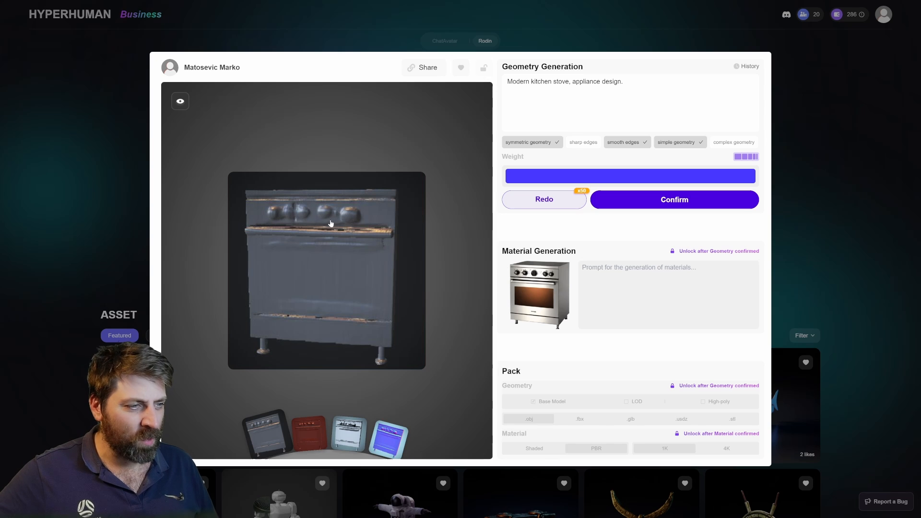
left_click(674, 199)
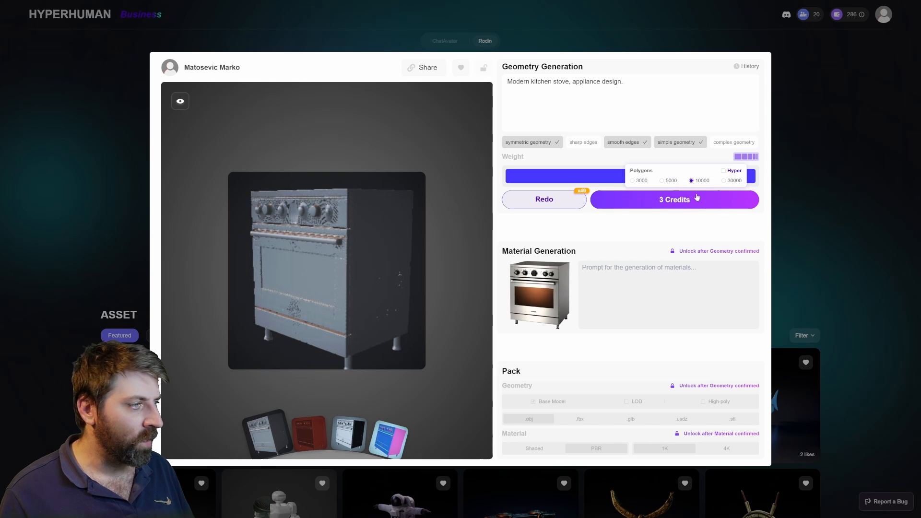
Confirm the oven geometry at 10,000 polygons as non-symmetrical
left_click(674, 200)
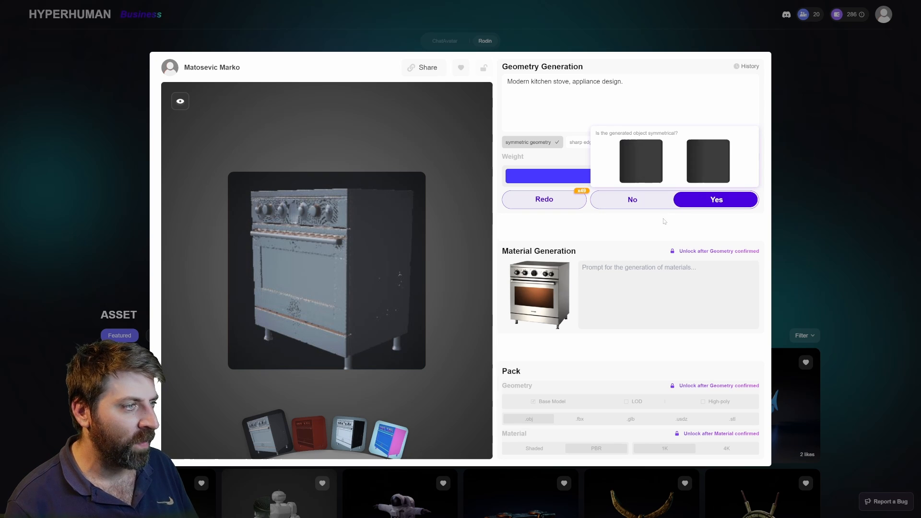
left_click(633, 199)
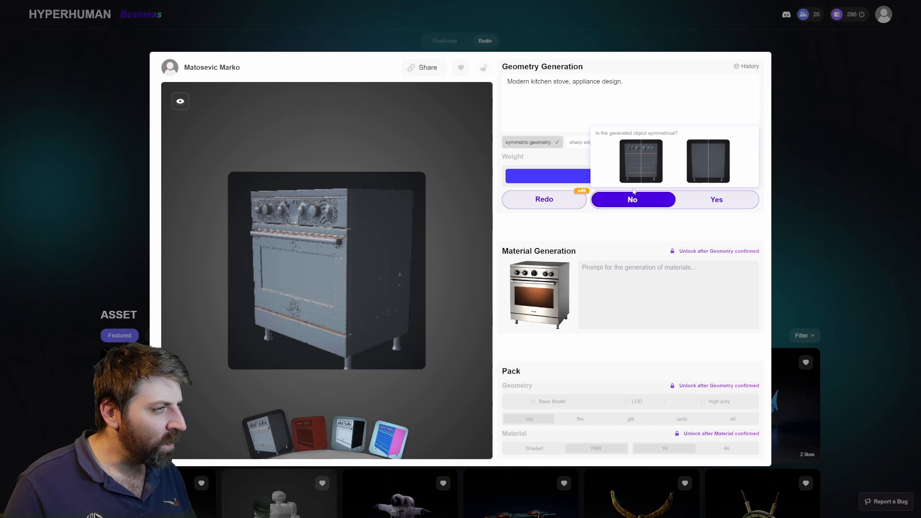
left_click(633, 199)
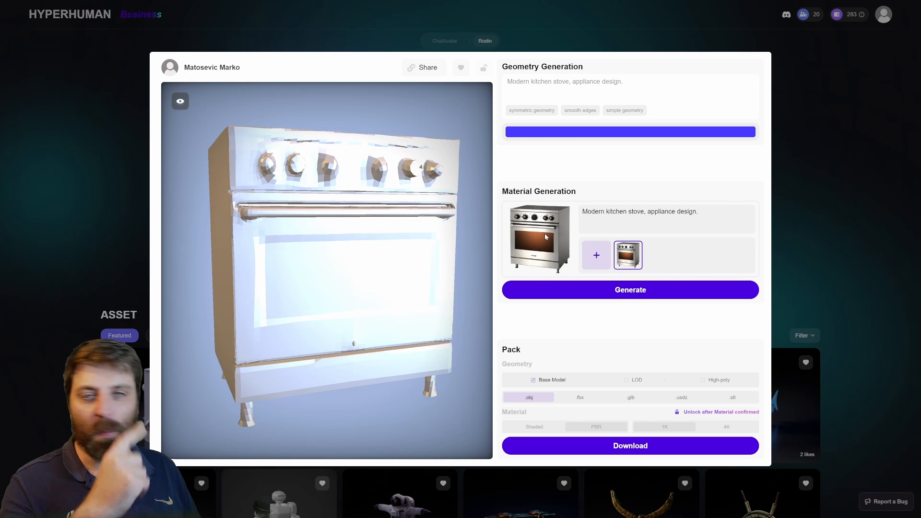
Generate the oven's textured materials and change the preview display mode
left_click(630, 289)
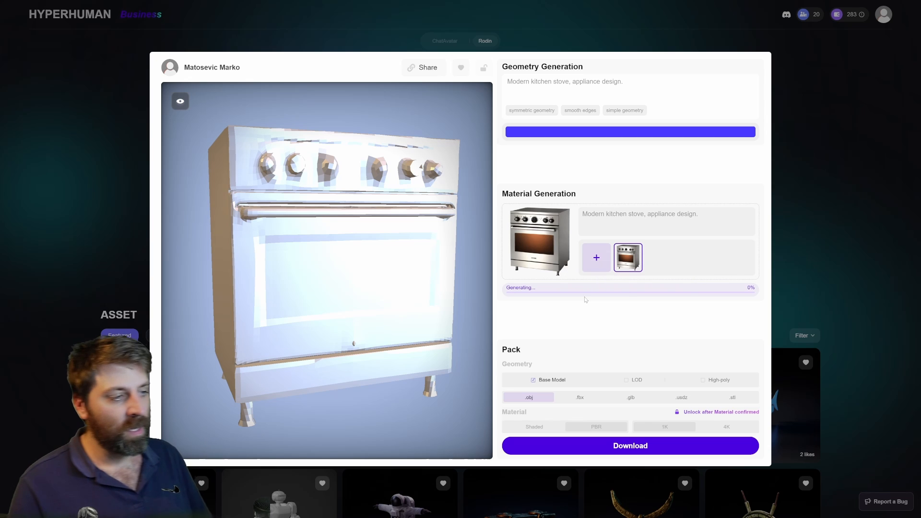
mouse_move(545, 231)
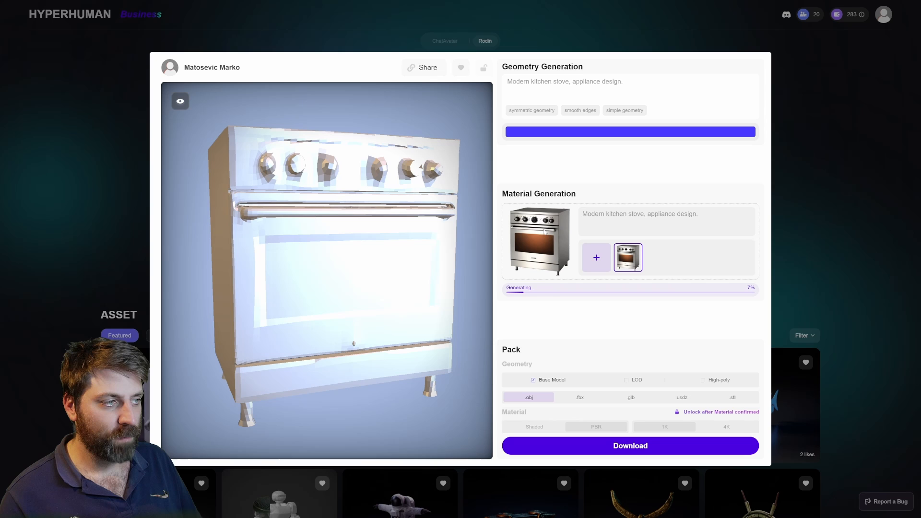
left_click(180, 101)
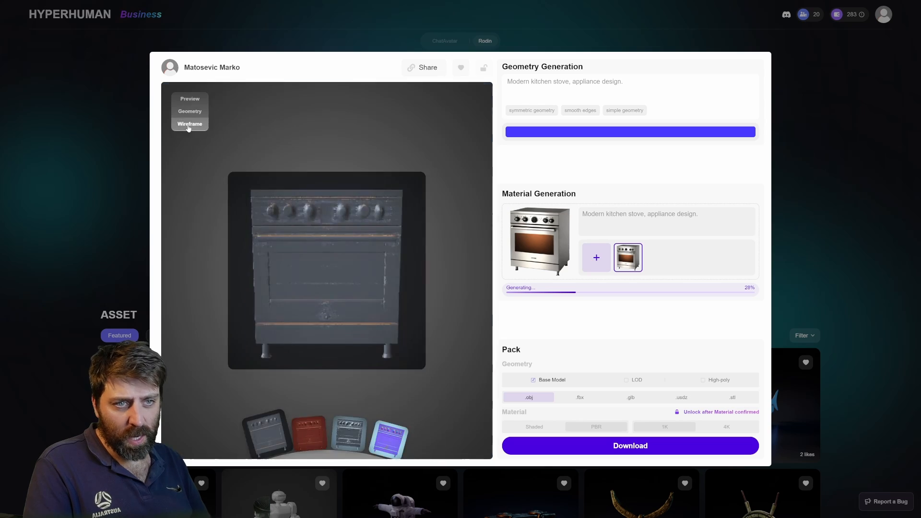
left_click(189, 124)
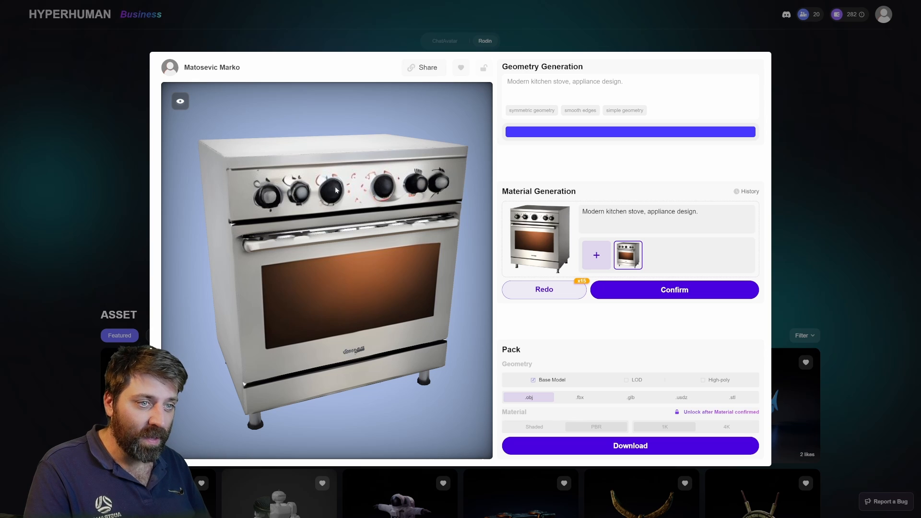
mouse_move(404, 181)
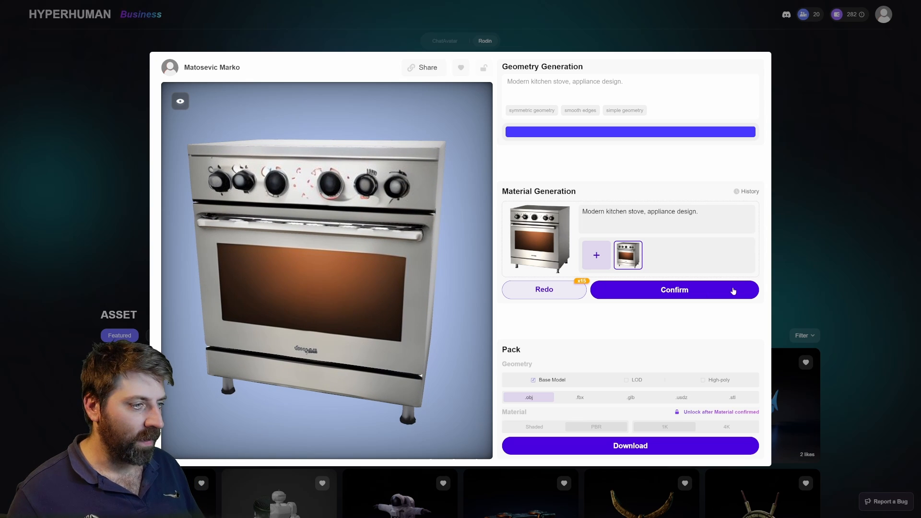
mouse_move(717, 296)
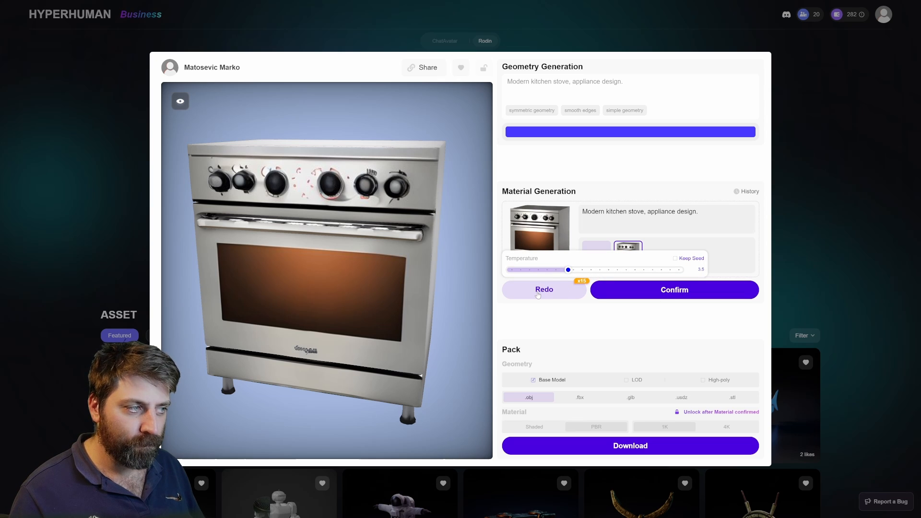
Redo the oven material generation once and confirm the new texture
left_click(544, 290)
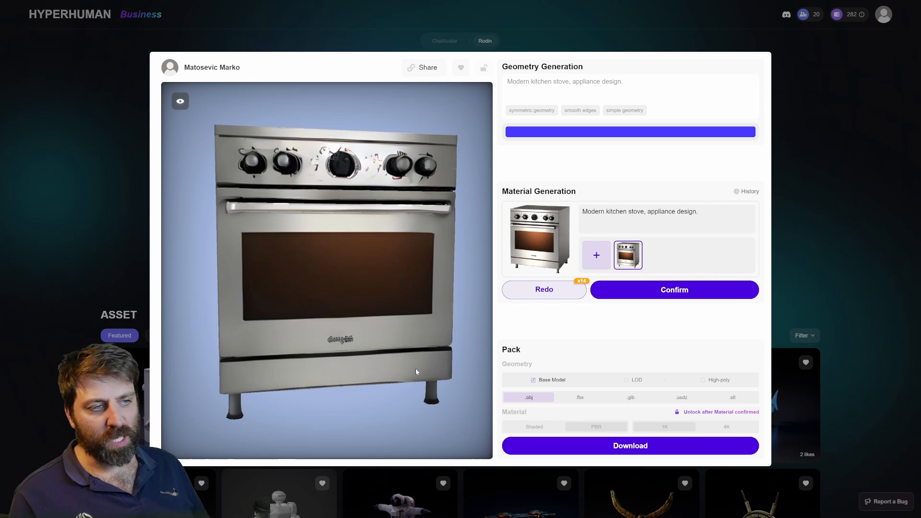
mouse_move(579, 321)
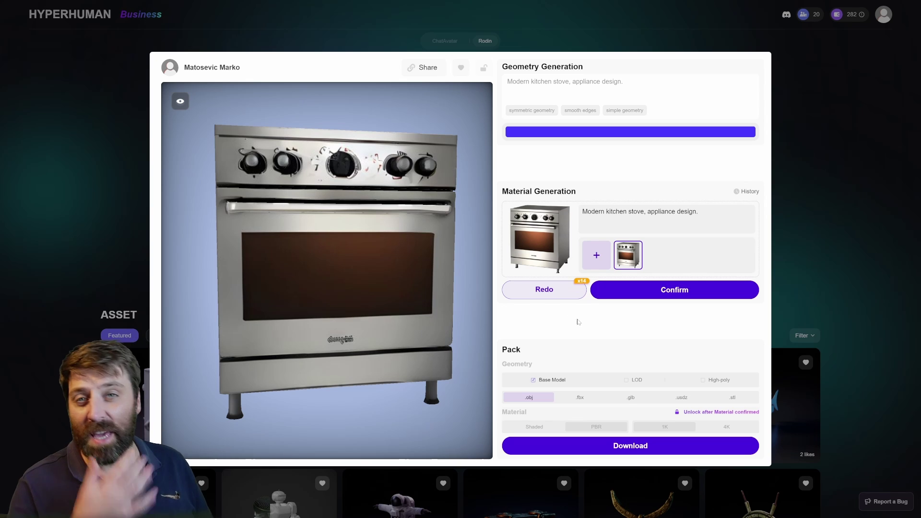
left_click(674, 290)
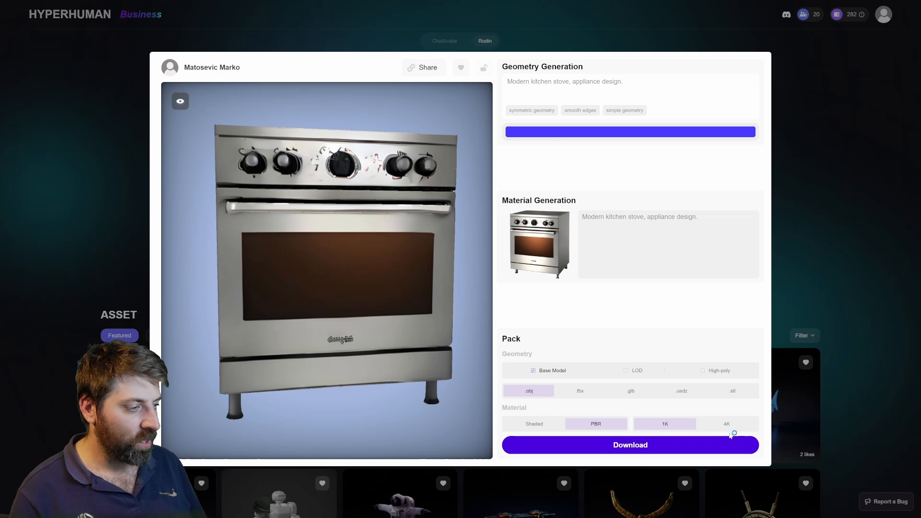
Download the oven as an OBJ with 1K PBR texture maps
left_click(629, 445)
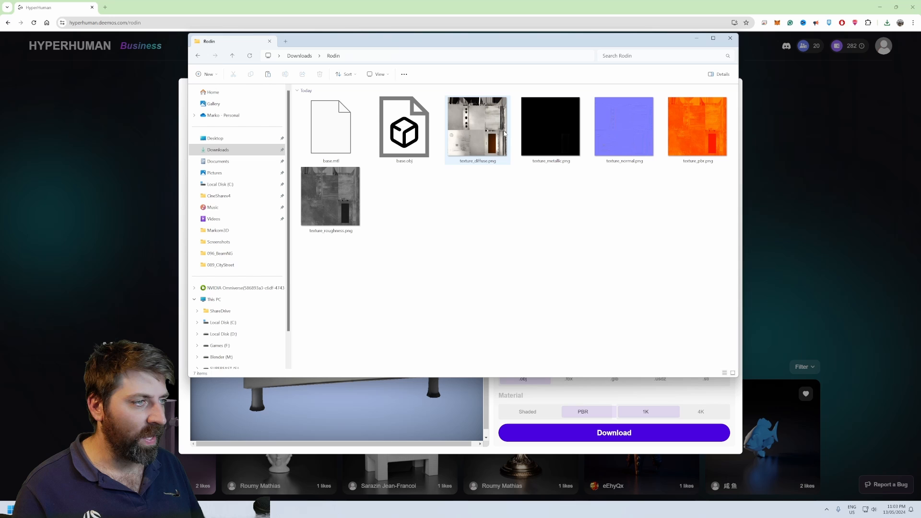
View texture_diffuse.png and the other oven texture maps in Photos, then close it
left_click(477, 126)
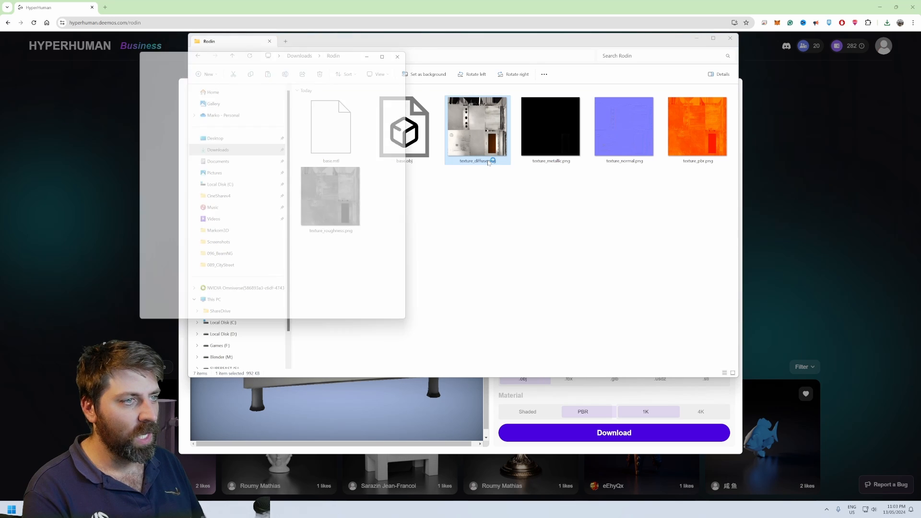
double_click(477, 127)
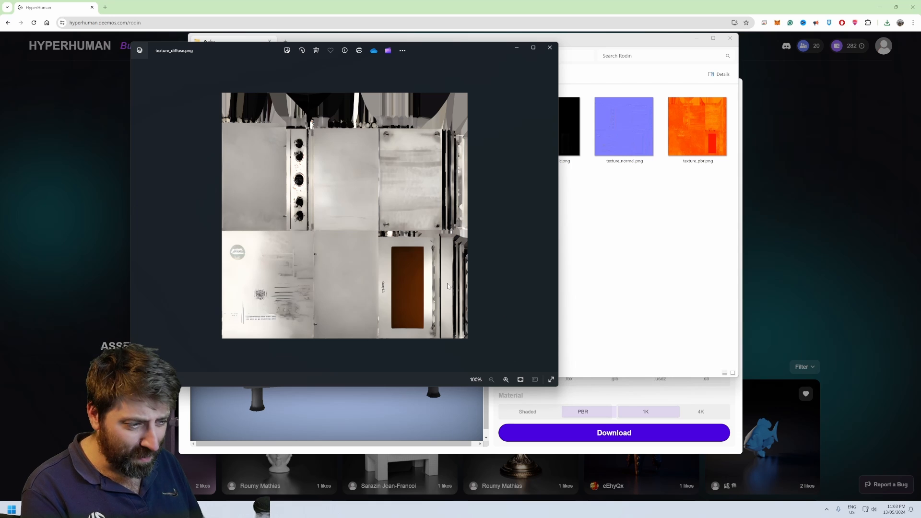
mouse_move(453, 222)
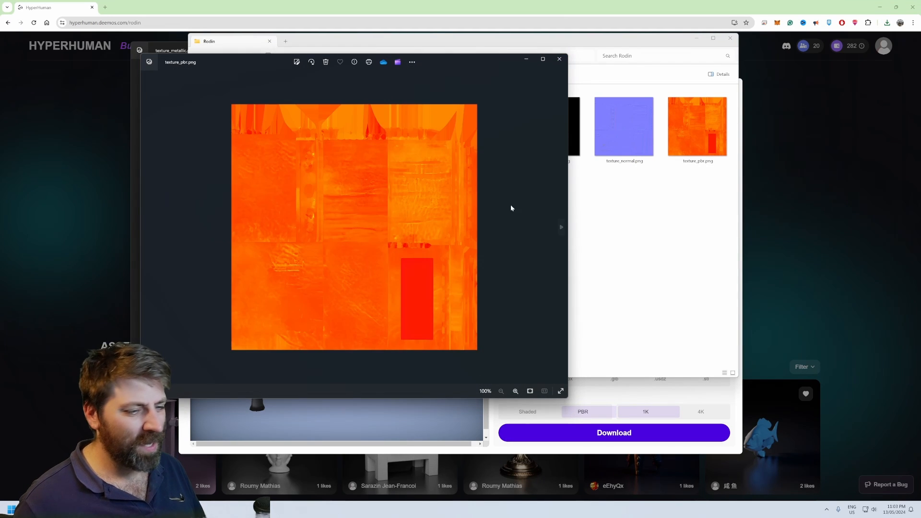
left_click(559, 58)
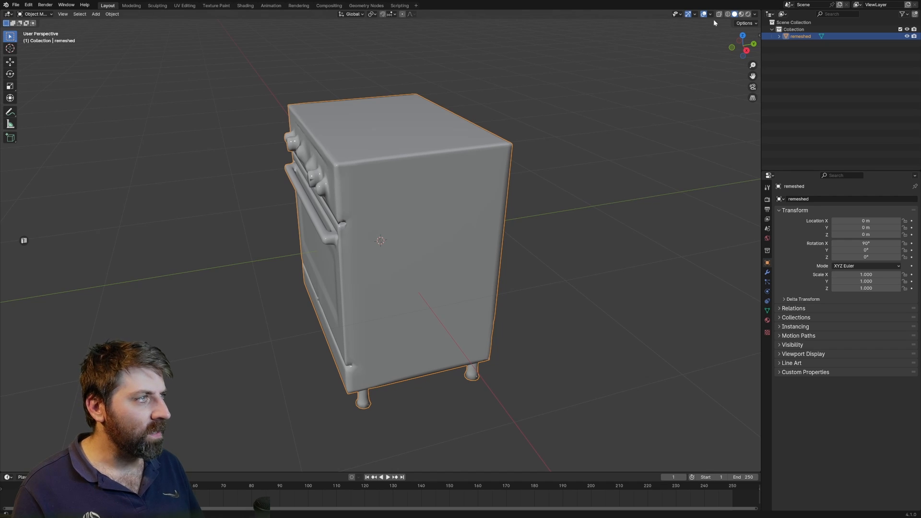
Leave the imported grey oven mesh in Blender and return to Rodin's page
left_click(246, 5)
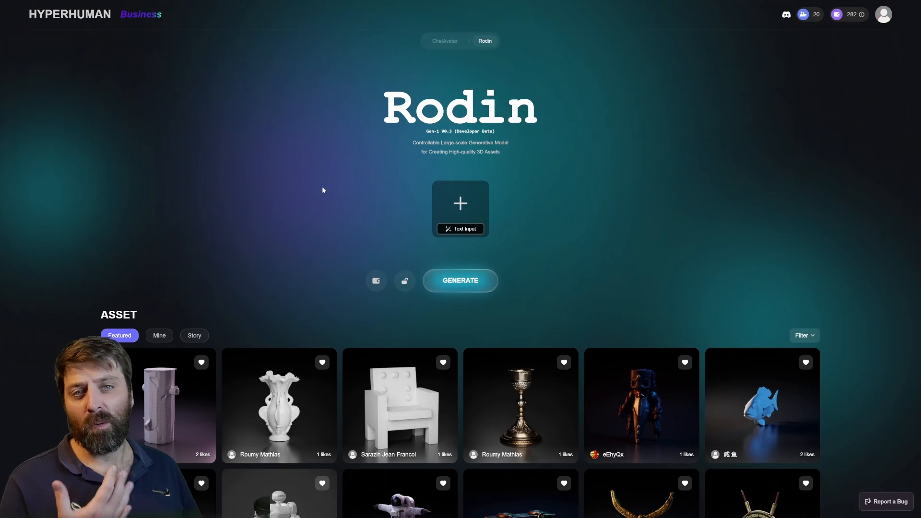
Generate a reference image from 'small Humaniod rat wearing derest survival outfit'
left_click(460, 208)
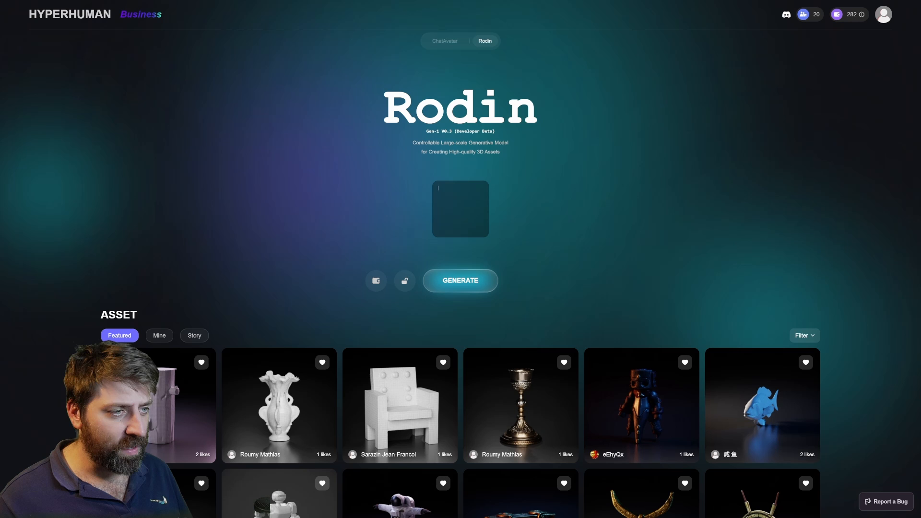
type("Humniod rat")
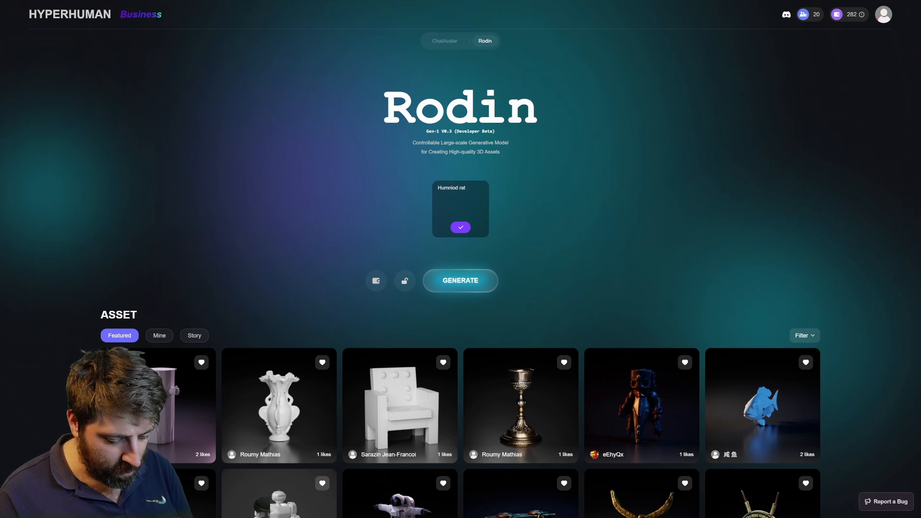
type("wearing")
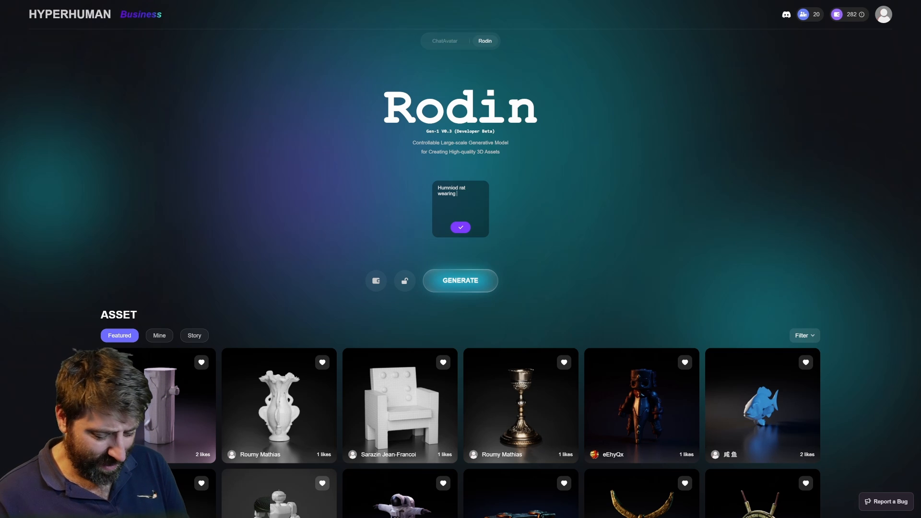
type("derest")
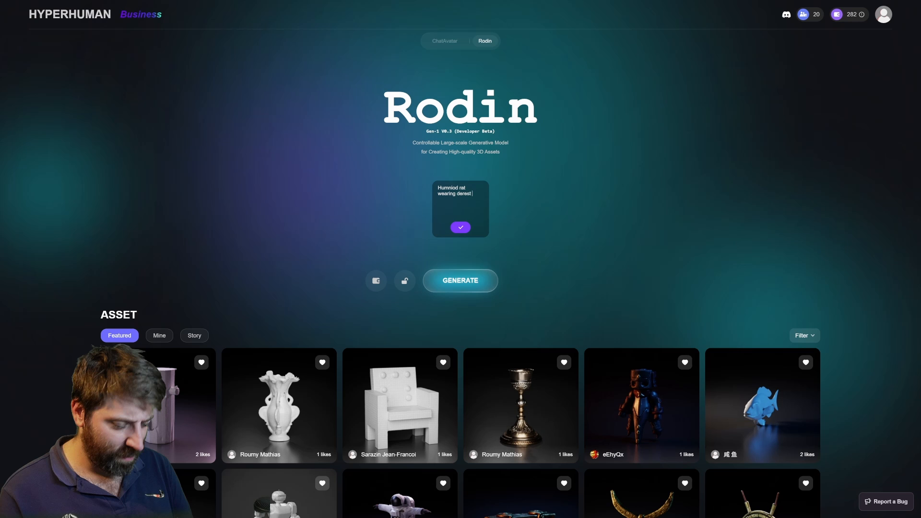
type("survival")
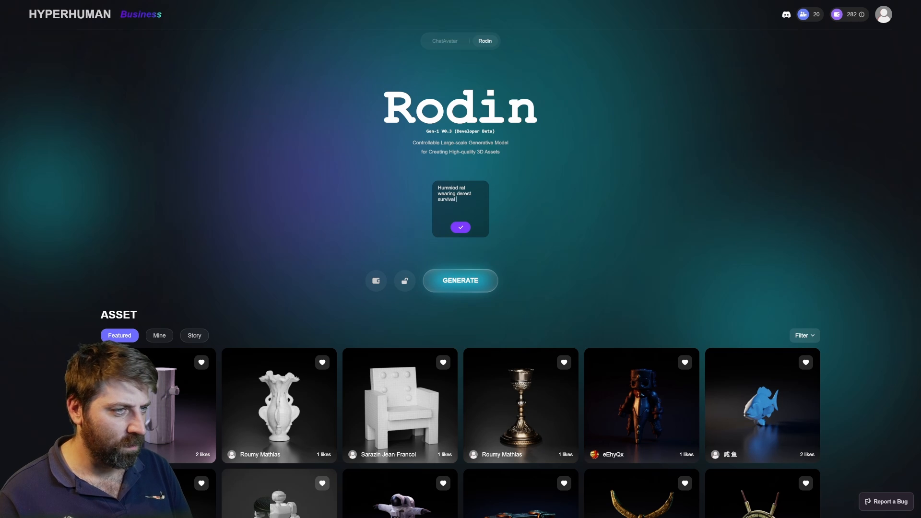
type("outfit")
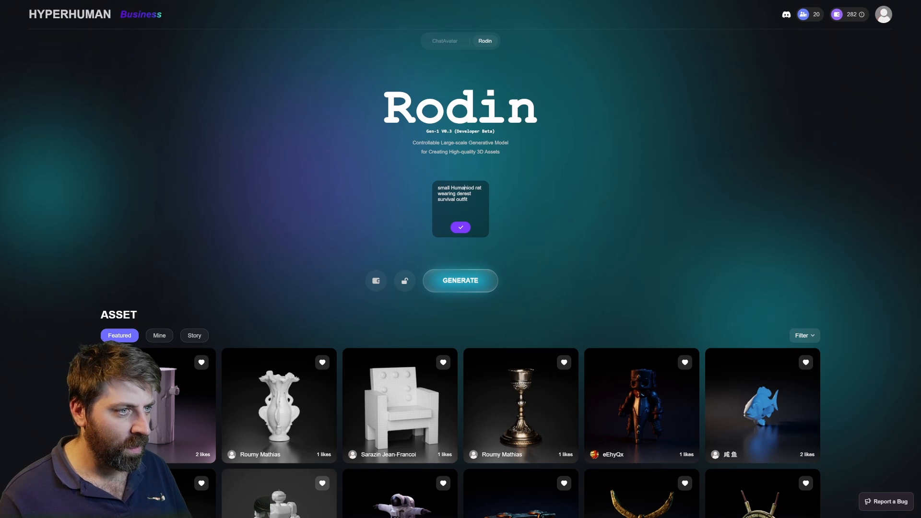
left_click(460, 228)
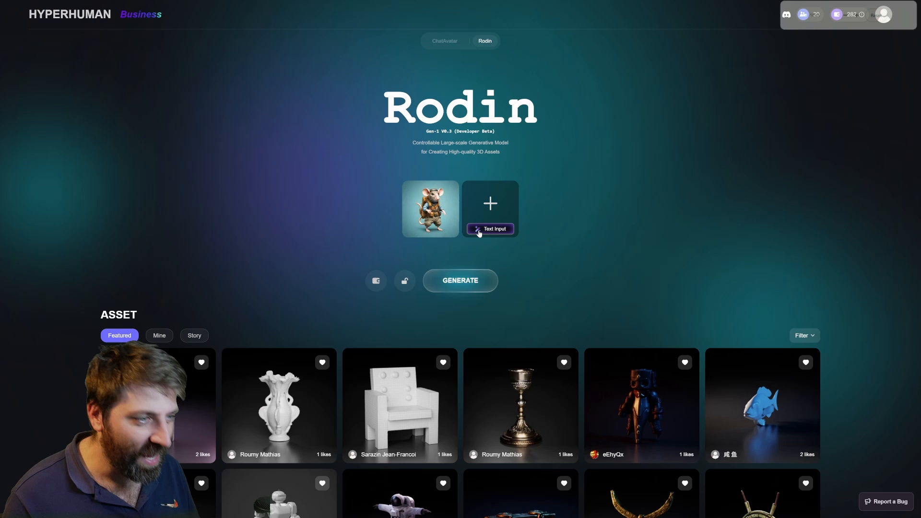
Generate the rat's 3D geometry, confirm it, and mark it as not symmetrical
left_click(460, 280)
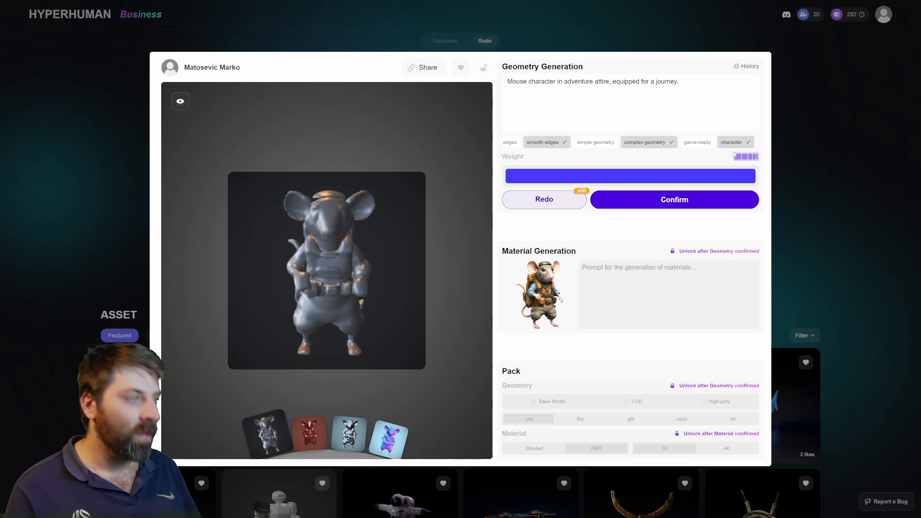
left_click(674, 199)
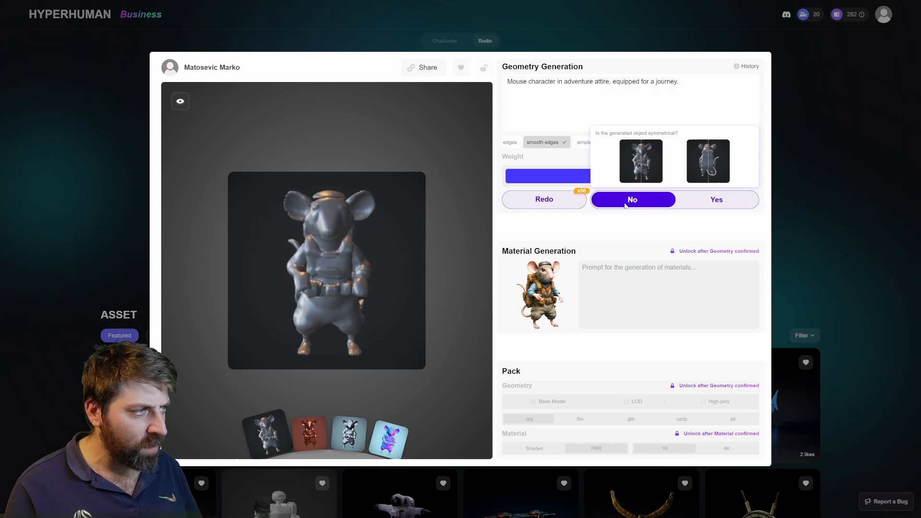
left_click(632, 200)
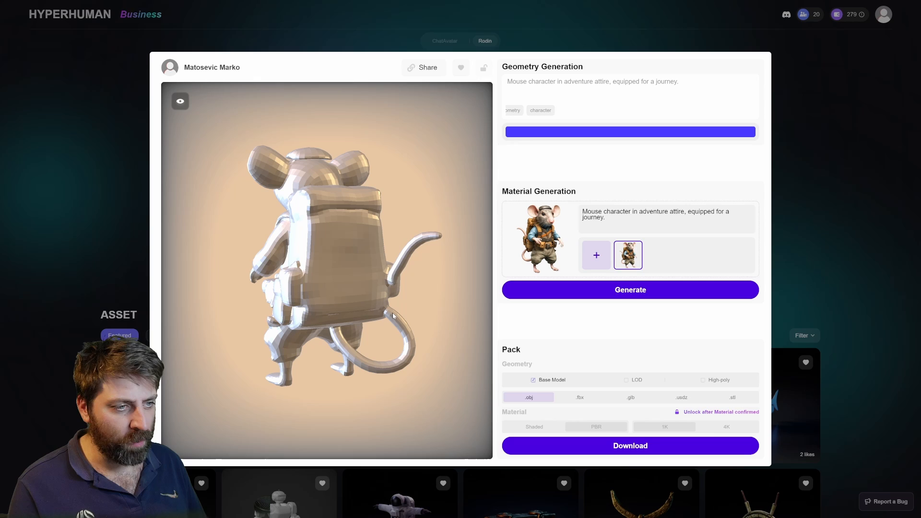
Open the file picker from the Material Generation + tile for another reference image
left_click(189, 124)
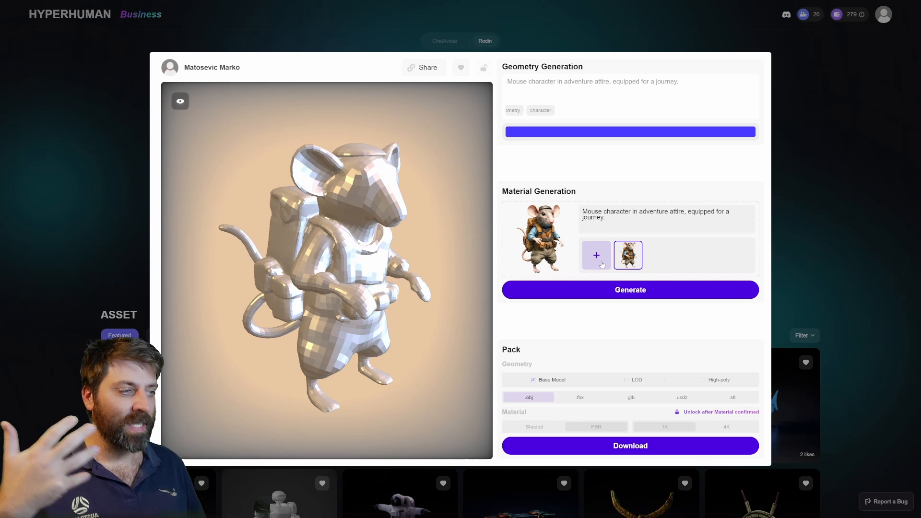
left_click(596, 255)
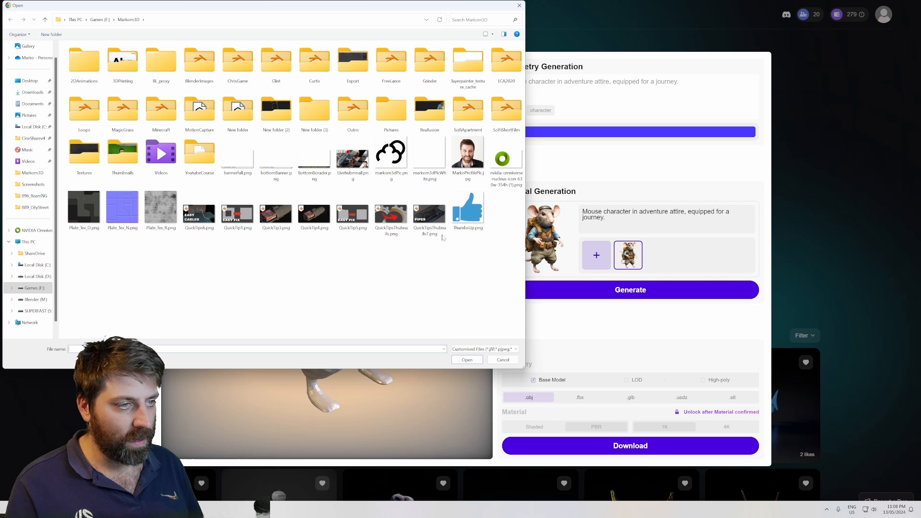
Generate materials from the green ring logo, turning the rat lime green, then reselect the rat image
left_click(505, 159)
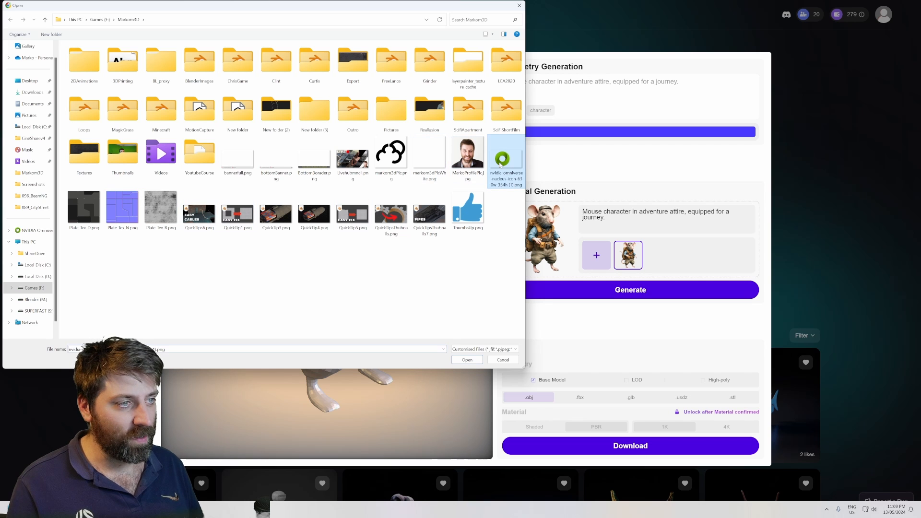
left_click(467, 359)
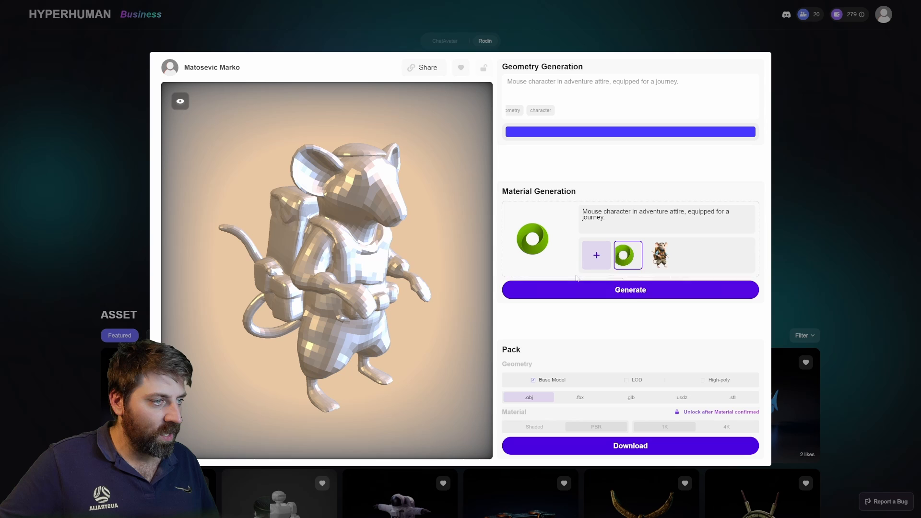
left_click(630, 290)
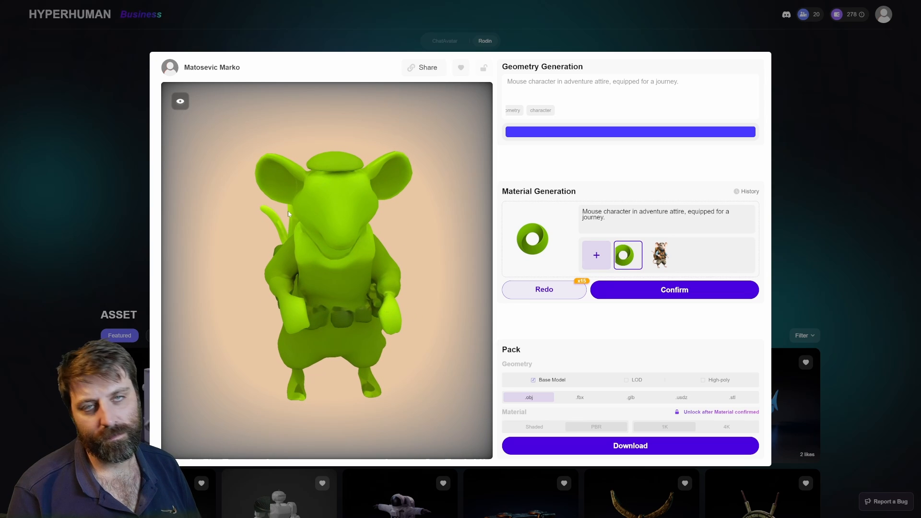
left_click(659, 255)
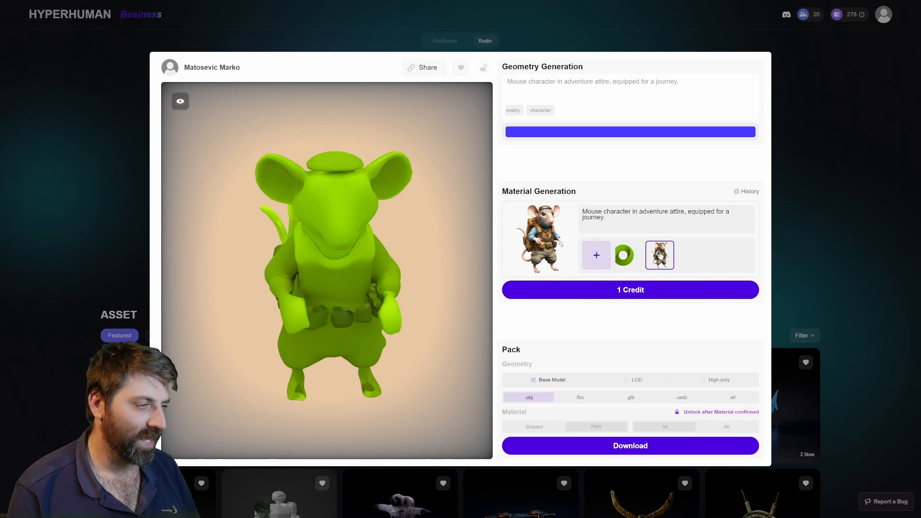
Texture the rat from its image for 1 credit, confirm, and download the high-poly PBR 1K pack
left_click(630, 289)
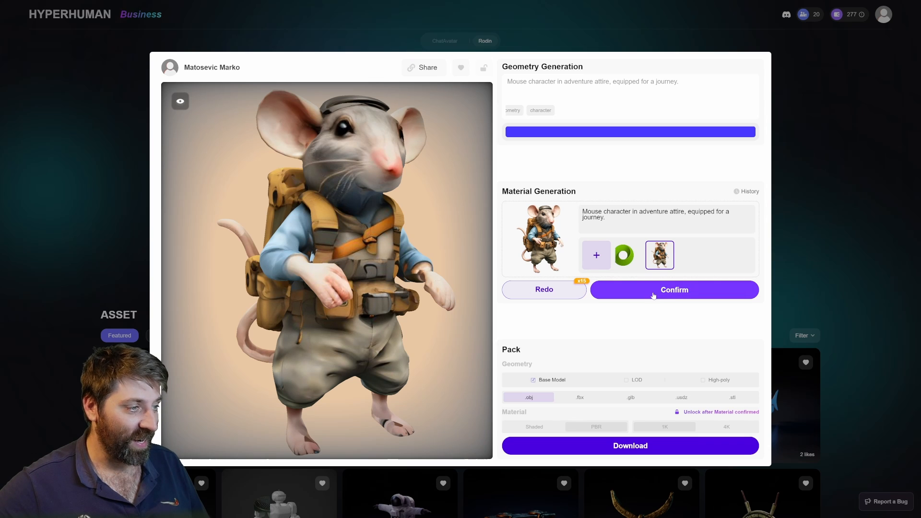
left_click(673, 289)
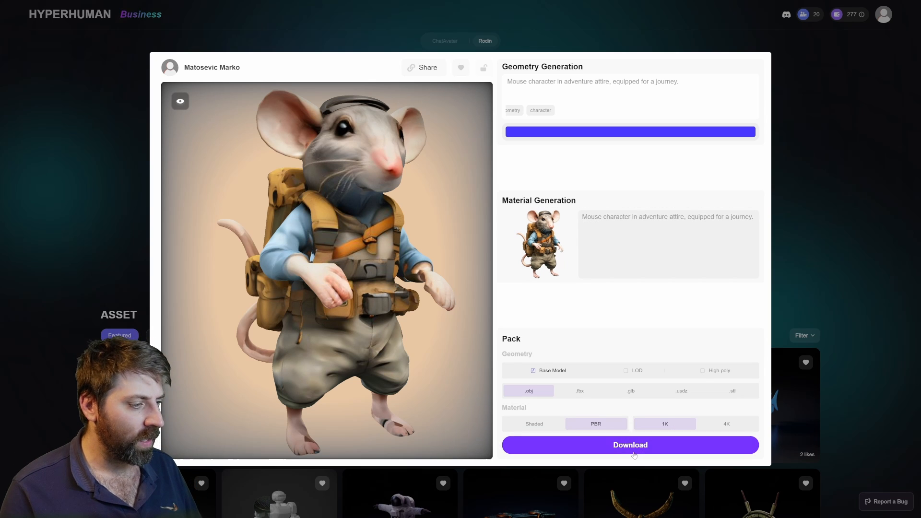
left_click(703, 370)
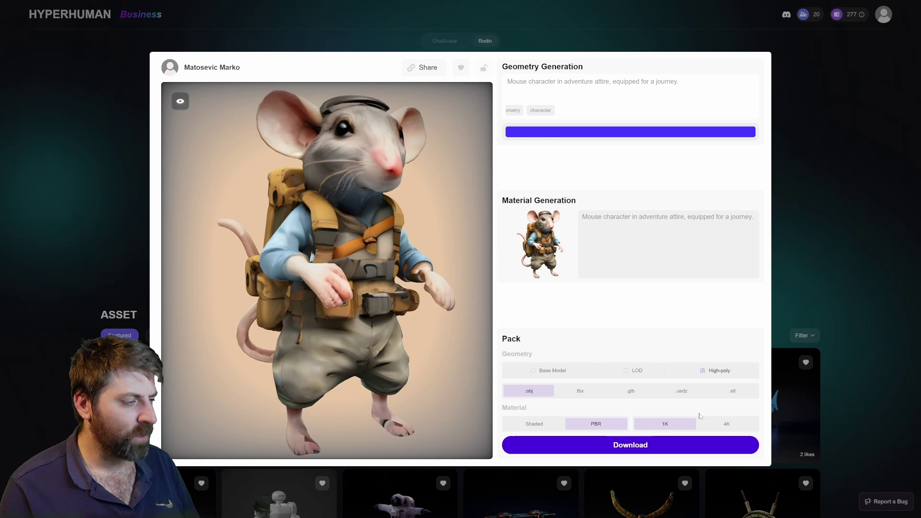
left_click(630, 445)
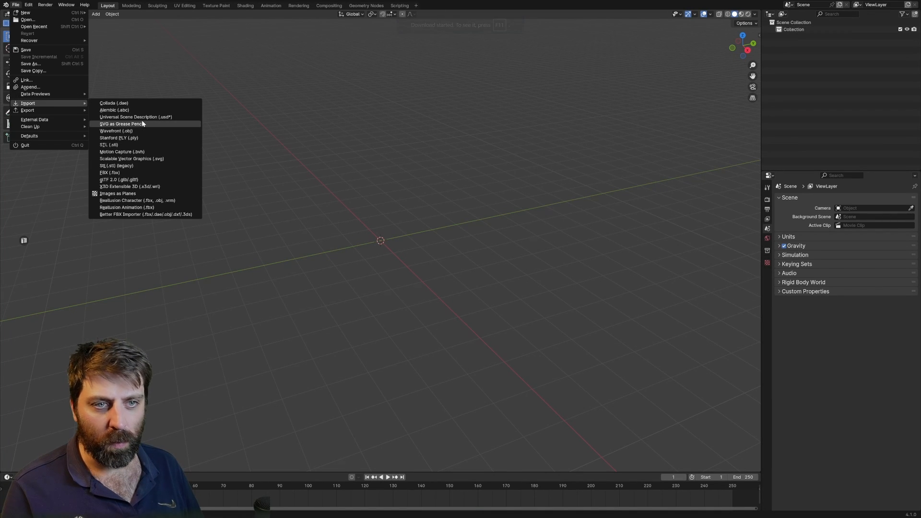
Import highpoly.obj with base.mtl from the Mouse folder as Wavefront OBJ
left_click(116, 130)
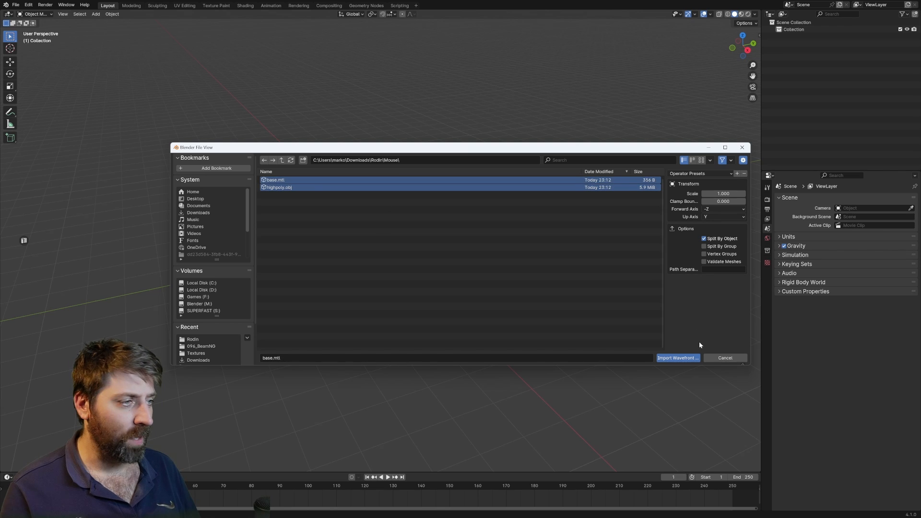
left_click(677, 358)
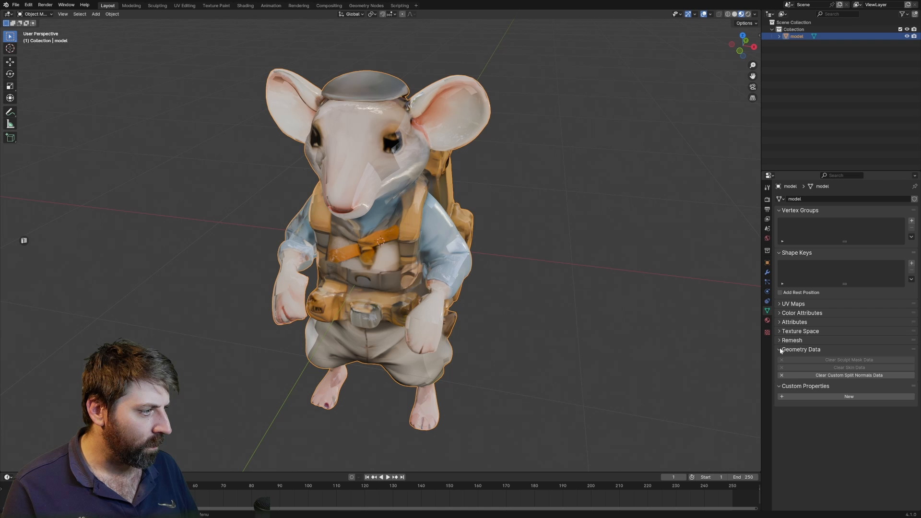
mouse_move(828, 379)
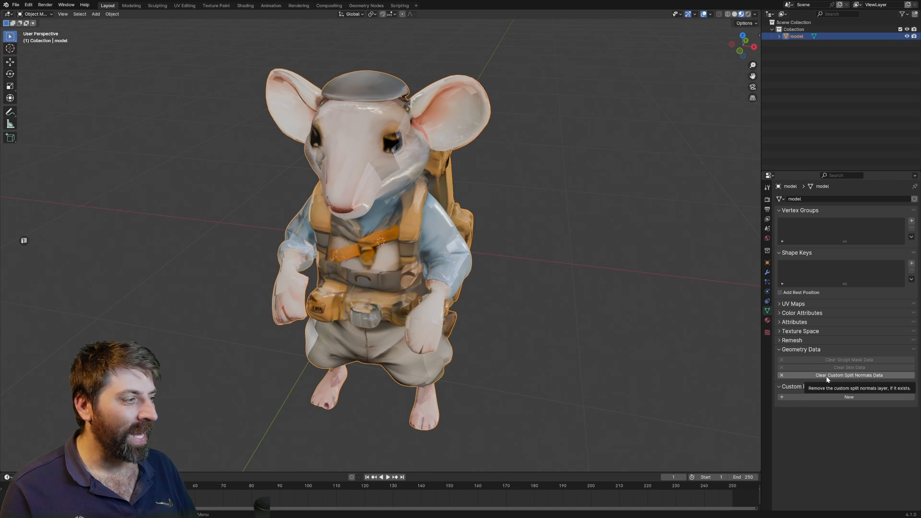
Clear the rat's custom split normals, toggle Edit Mode, and open the Shading workspace
left_click(849, 375)
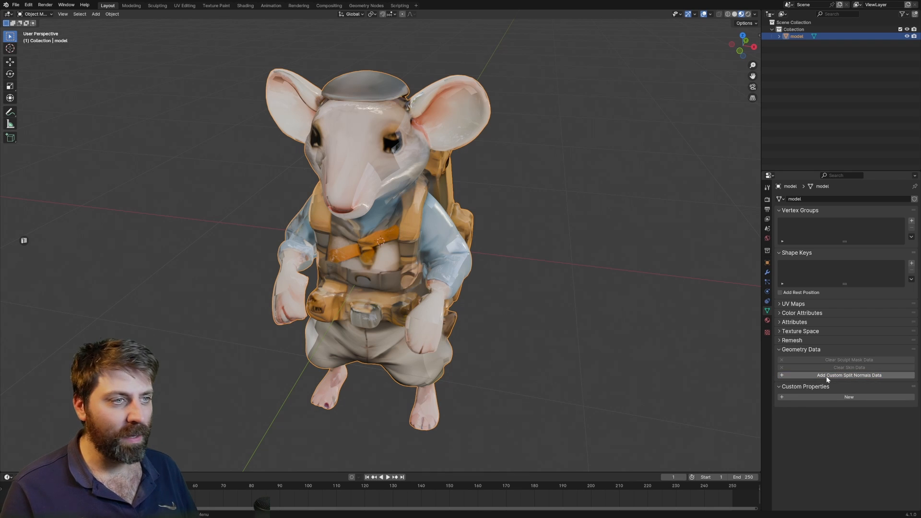
key("Tab")
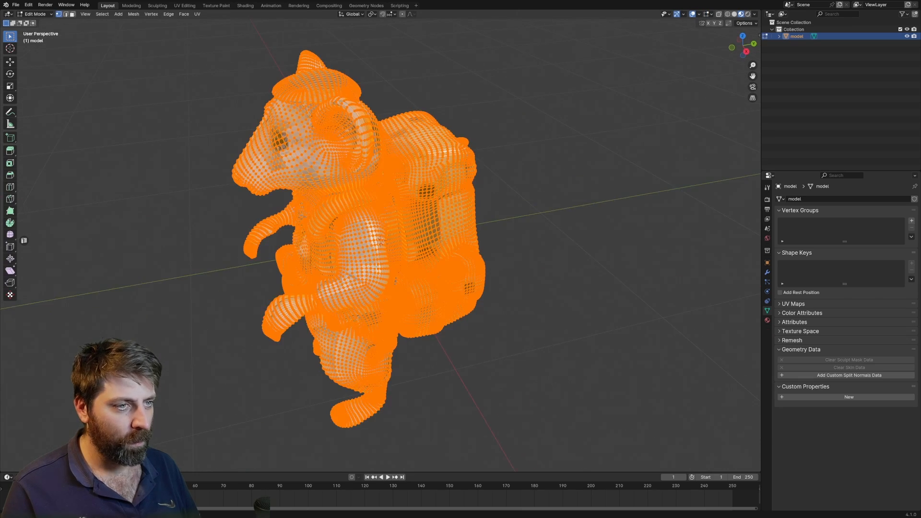
key("Tab")
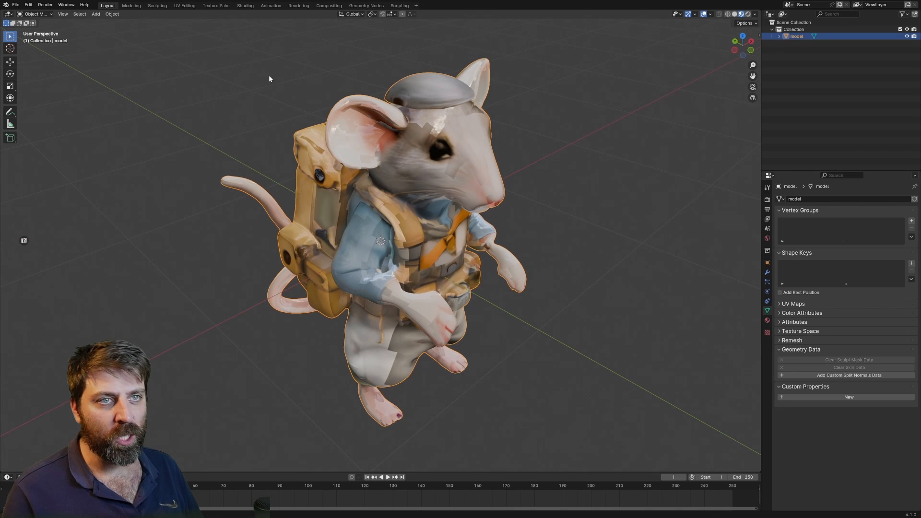
left_click(245, 5)
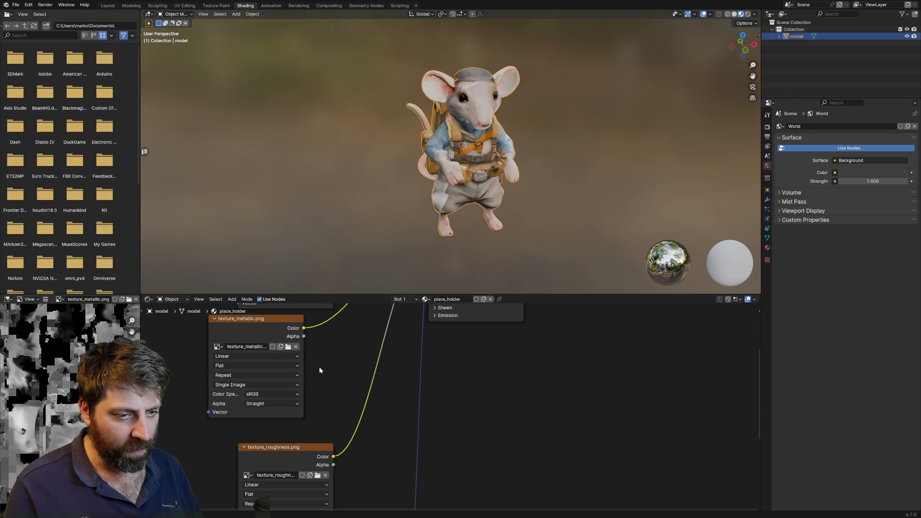
Set the texture_metallic.png node's color space to Non-Color
left_click(271, 394)
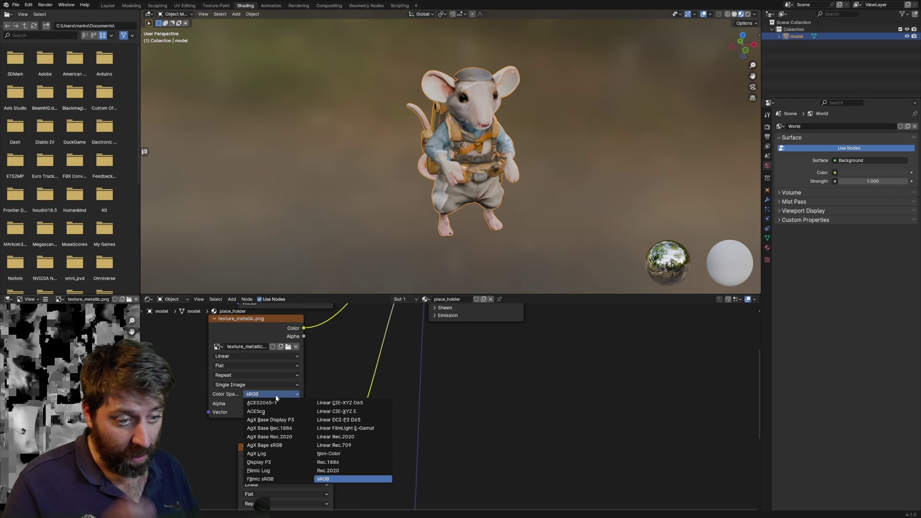
left_click(328, 453)
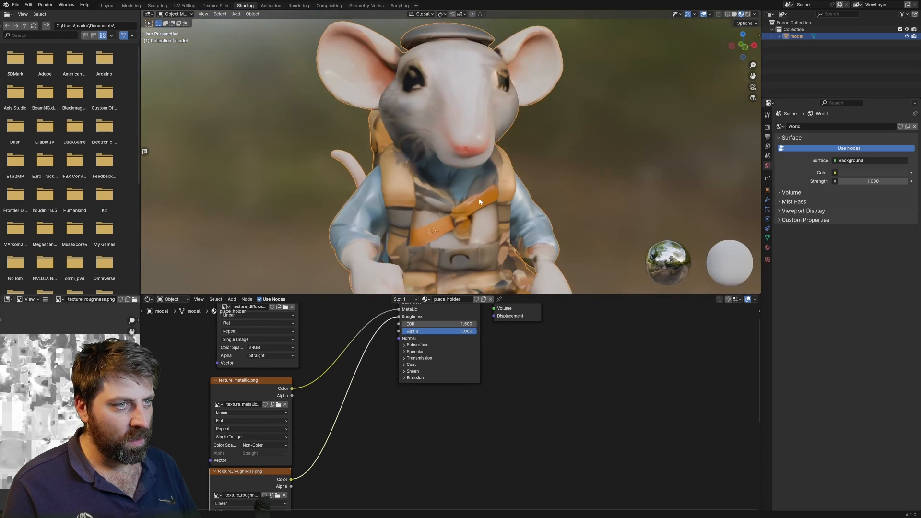
scroll("down", 3)
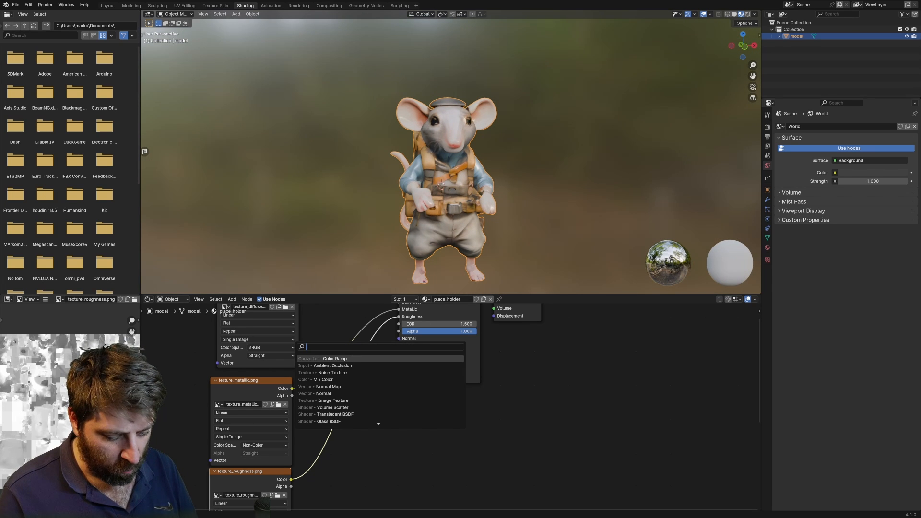
Insert a Color Ramp before the Roughness input, slide its stop, and return to Layout
left_click(334, 359)
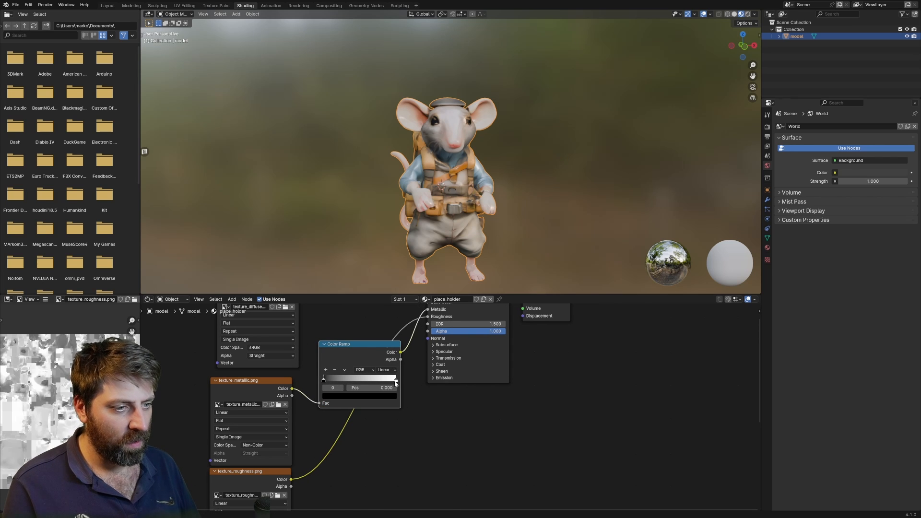
left_click_drag(358, 345, 338, 336)
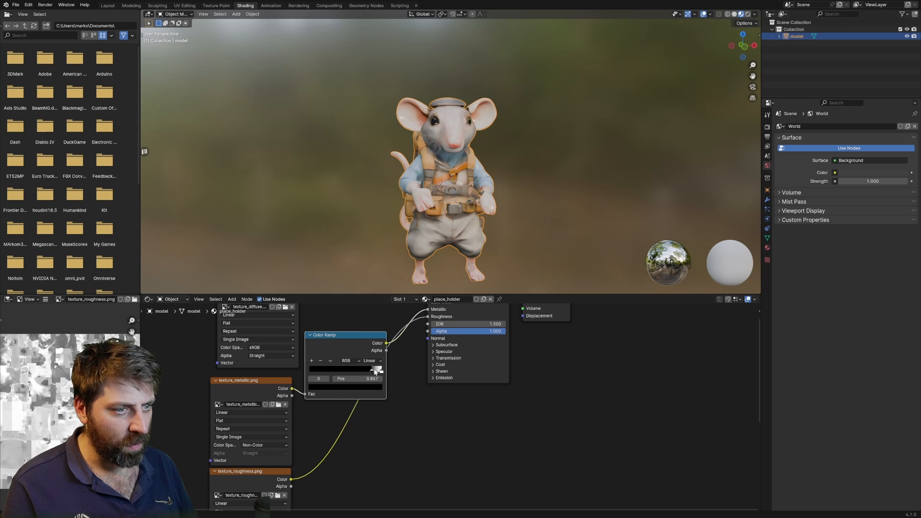
left_click(108, 5)
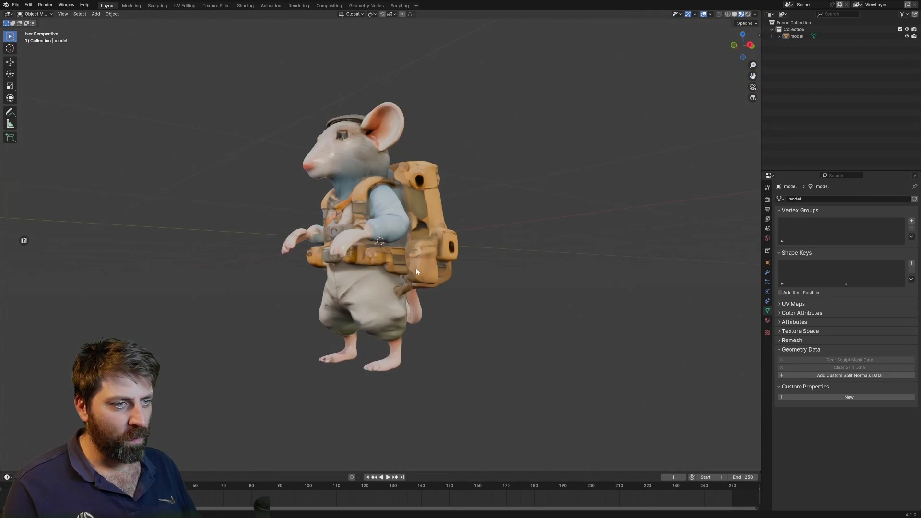